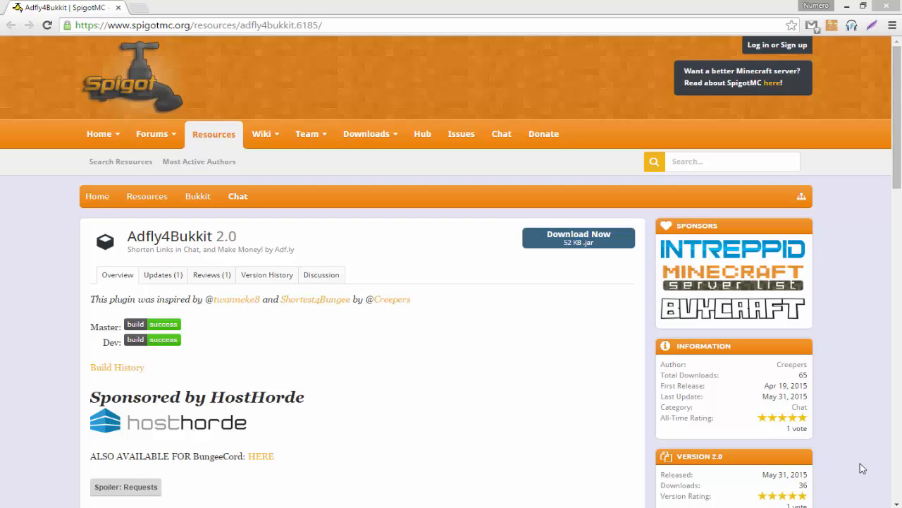
{"action": "mouse_move", "coordinate": [97, 263]}
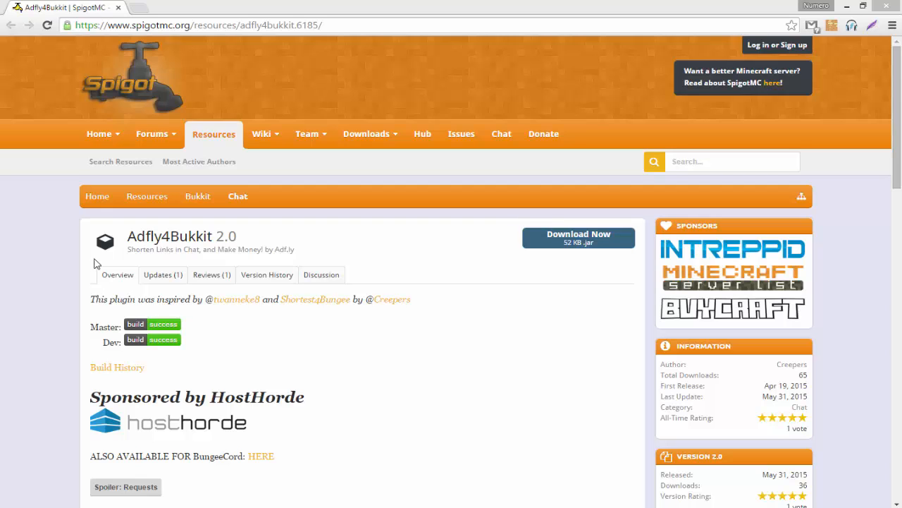
{"action": "mouse_move", "coordinate": [190, 5]}
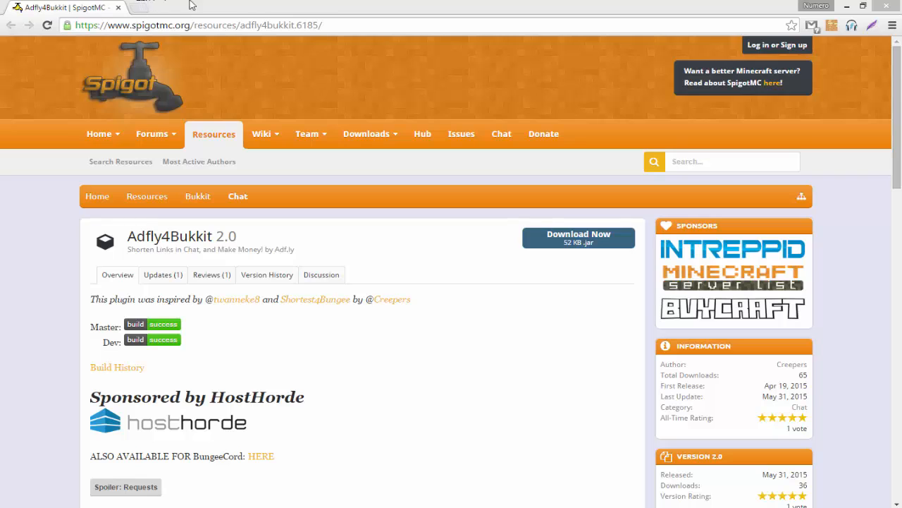
{"action": "mouse_move", "coordinate": [226, 355]}
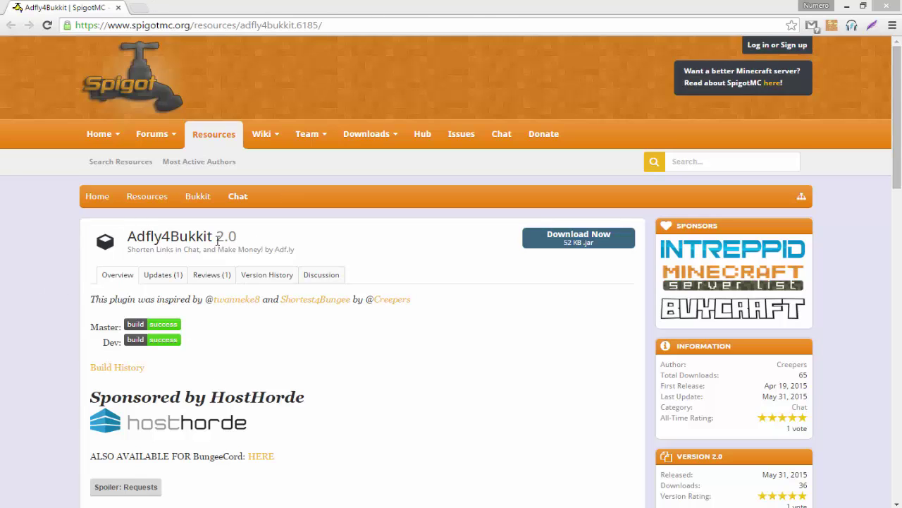
{"action": "mouse_move", "coordinate": [4, 330]}
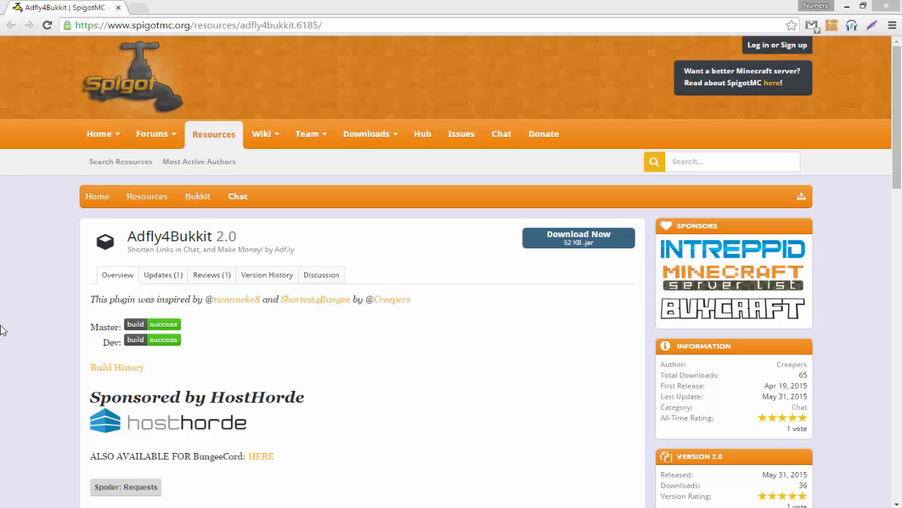
{"action": "mouse_move", "coordinate": [5, 307]}
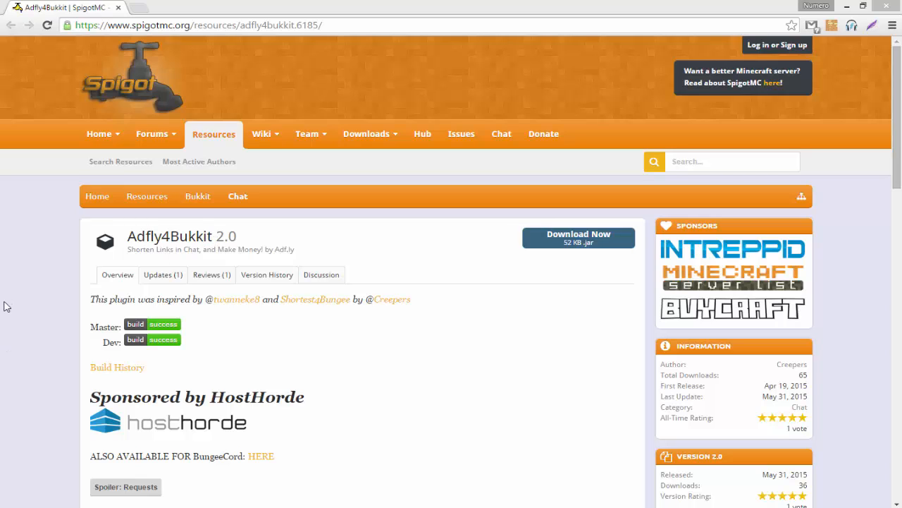
{"action": "mouse_move", "coordinate": [4, 404]}
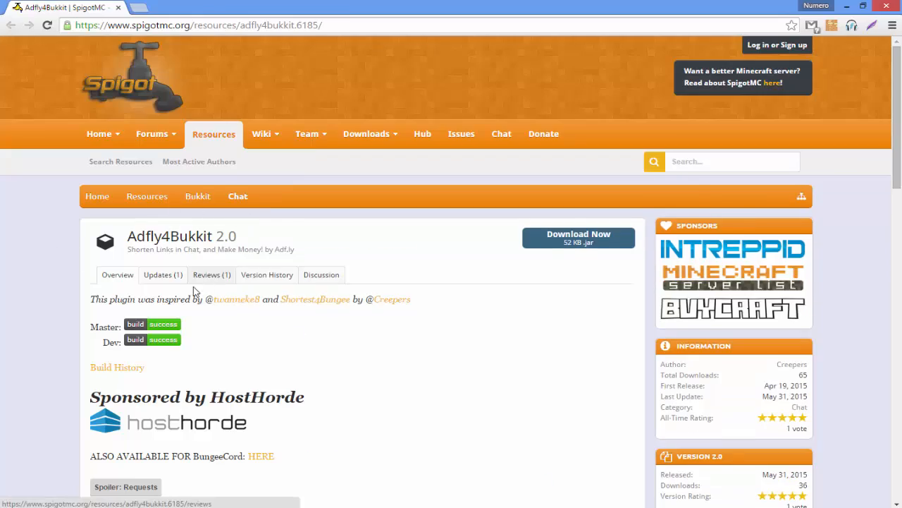
- Download Adfly4Bukkit, then open the Adf.ly link from setup step 3 in a new tab
{"action": "scroll", "scroll_direction": "down", "scroll_amount": 3}
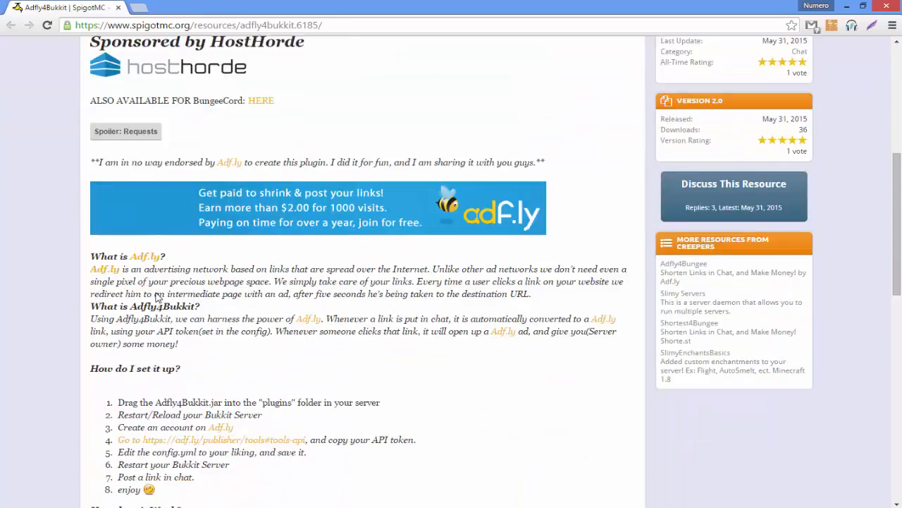
{"action": "scroll", "scroll_direction": "up", "scroll_amount": 3}
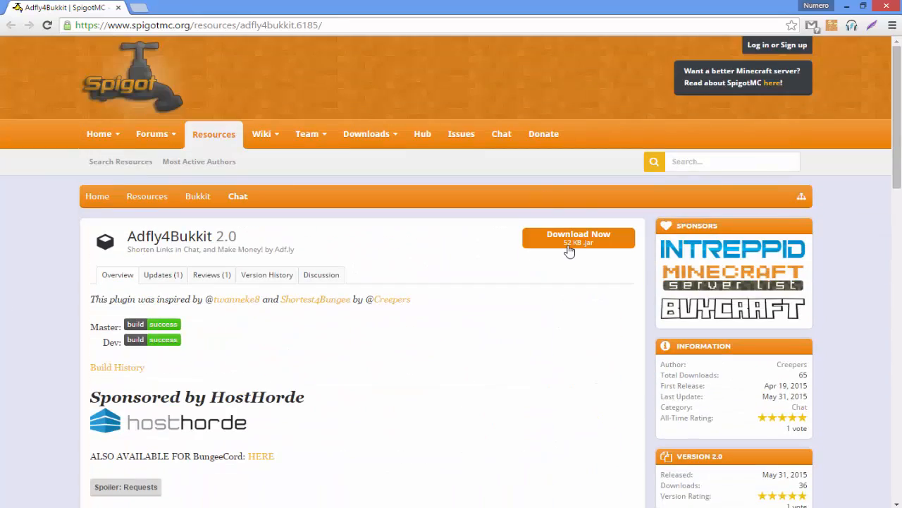
{"action": "left_click", "coordinate": [577, 238]}
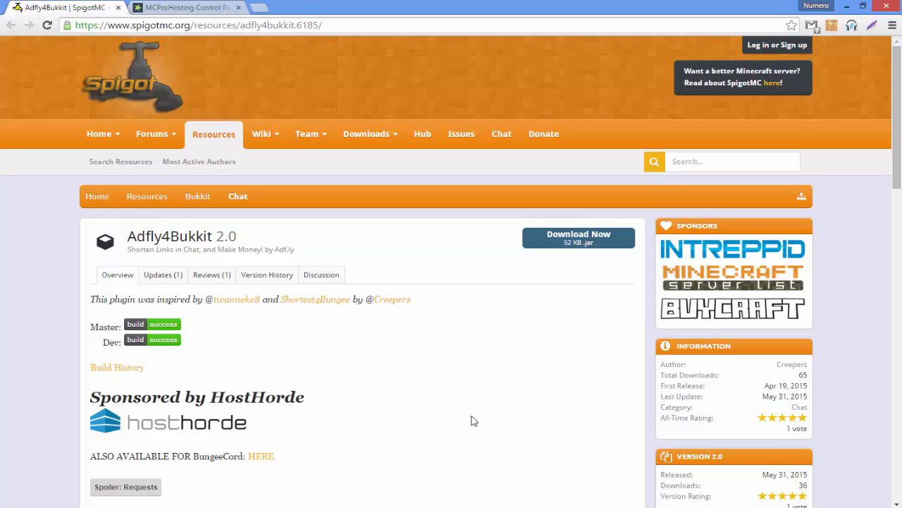
{"action": "mouse_move", "coordinate": [261, 457]}
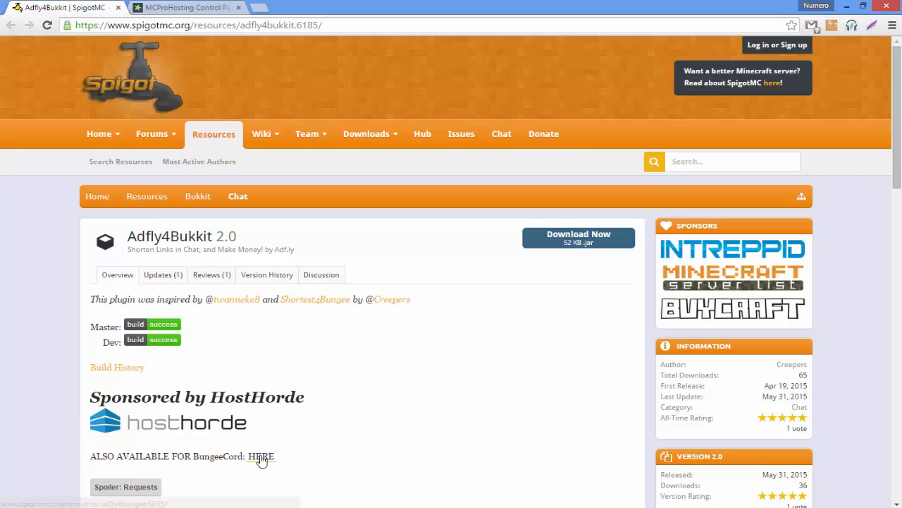
{"action": "mouse_move", "coordinate": [336, 409]}
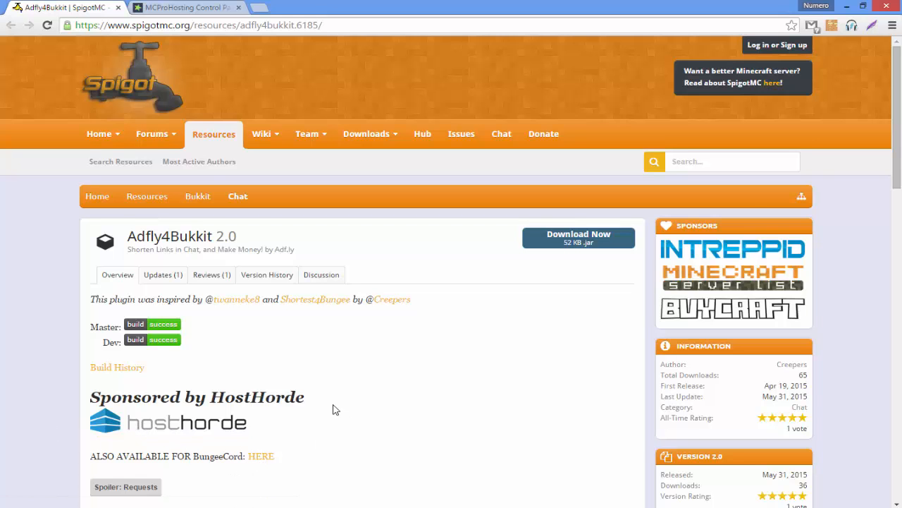
{"action": "scroll", "scroll_direction": "down", "scroll_amount": 3}
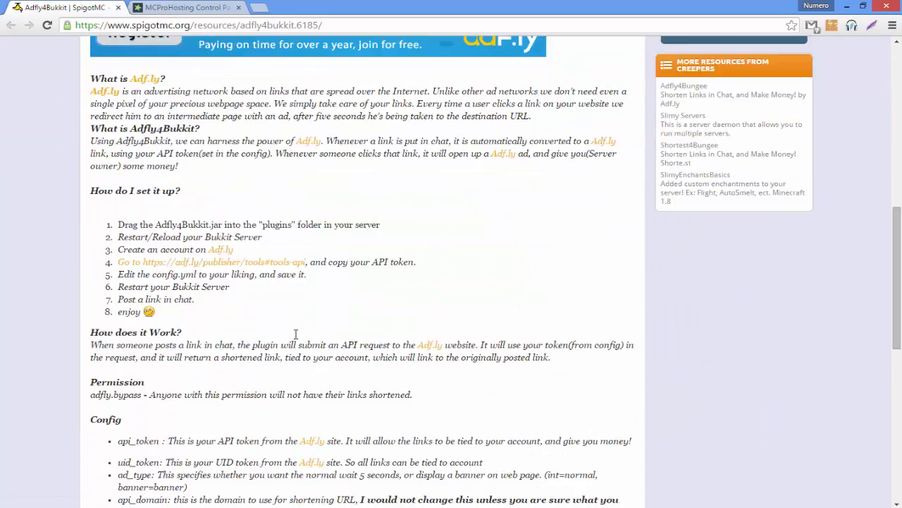
{"action": "mouse_move", "coordinate": [221, 249]}
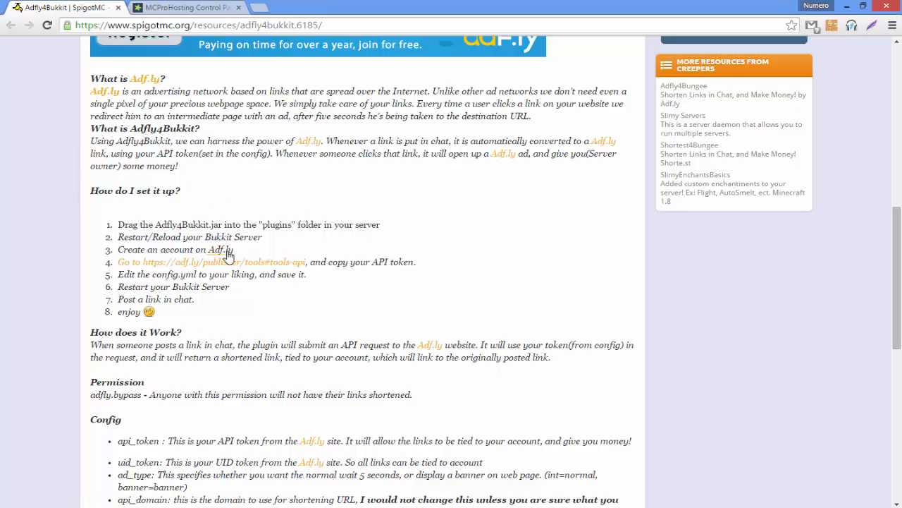
{"action": "left_click", "coordinate": [227, 255]}
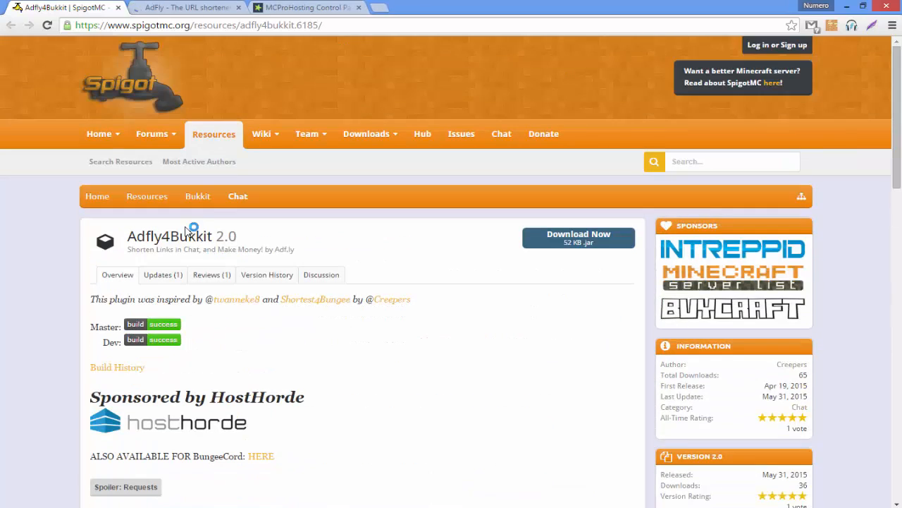
- Bring up AdF.ly's 'Join Adf.ly today' registration form from the homepage
{"action": "left_click", "coordinate": [187, 7]}
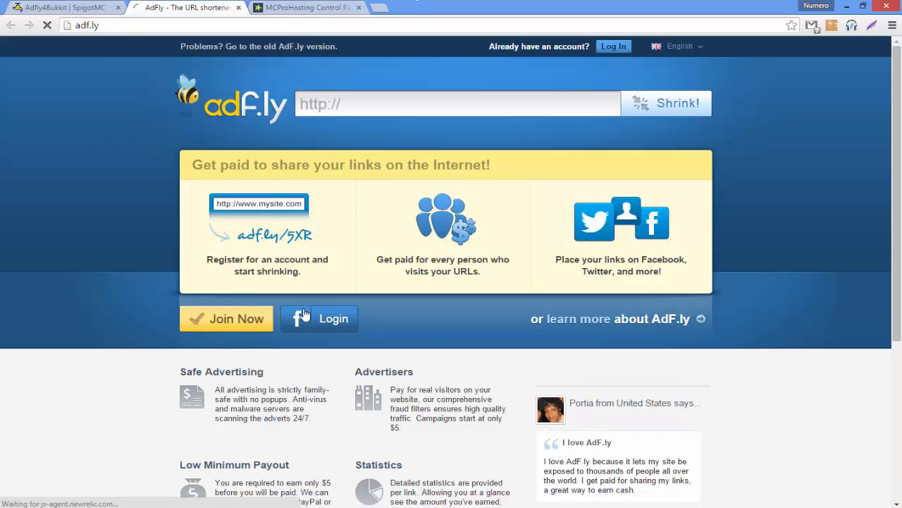
{"action": "left_click", "coordinate": [675, 46]}
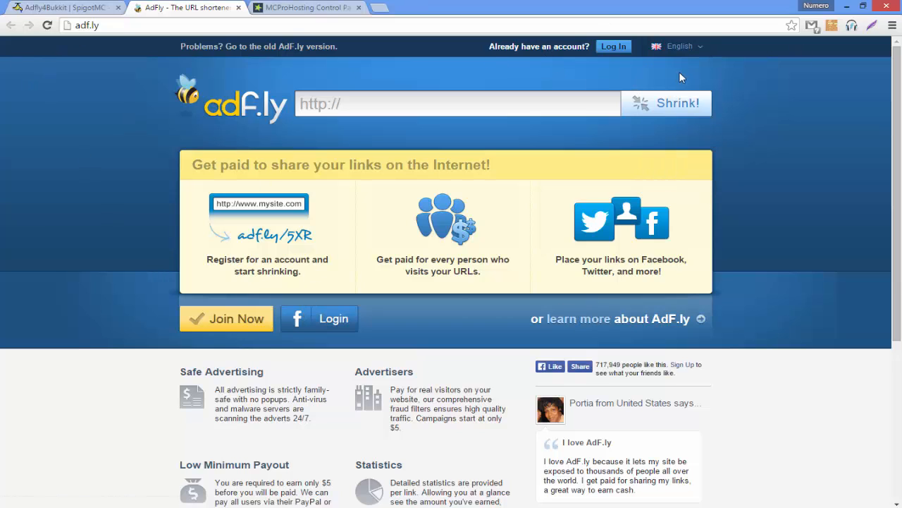
{"action": "left_click", "coordinate": [226, 318]}
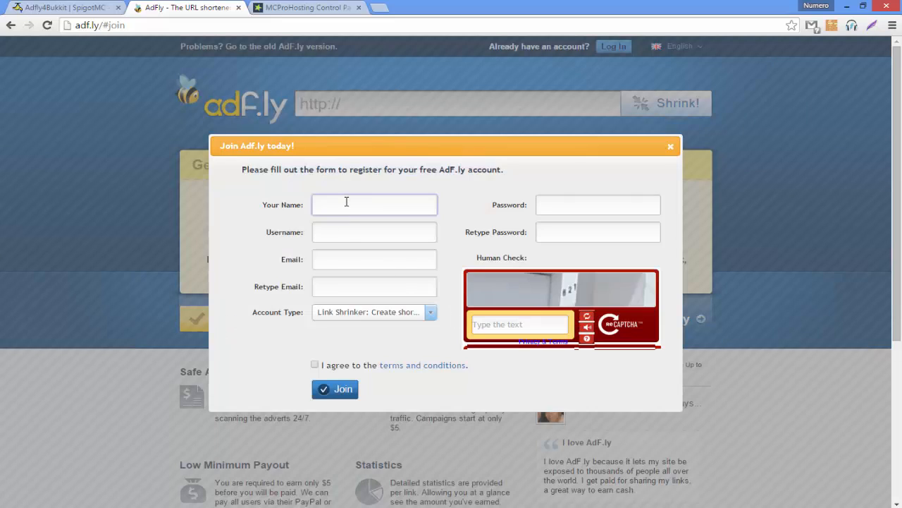
{"action": "mouse_move", "coordinate": [376, 304]}
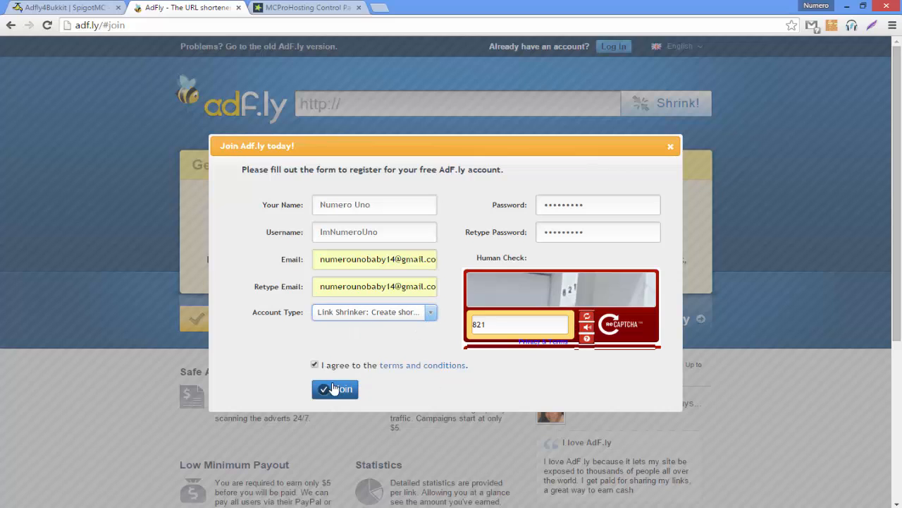
- Submit the Join form and log in from the Account Confirmed page
{"action": "left_click", "coordinate": [335, 389]}
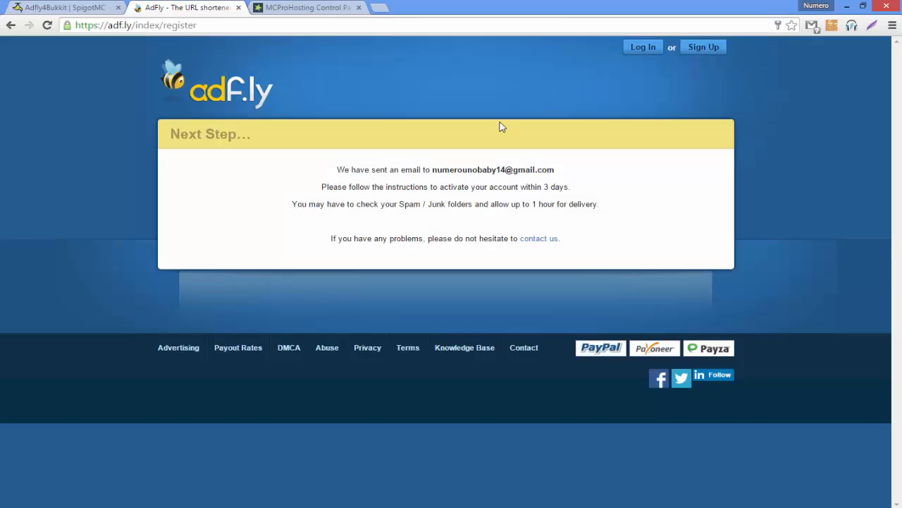
{"action": "mouse_move", "coordinate": [463, 150]}
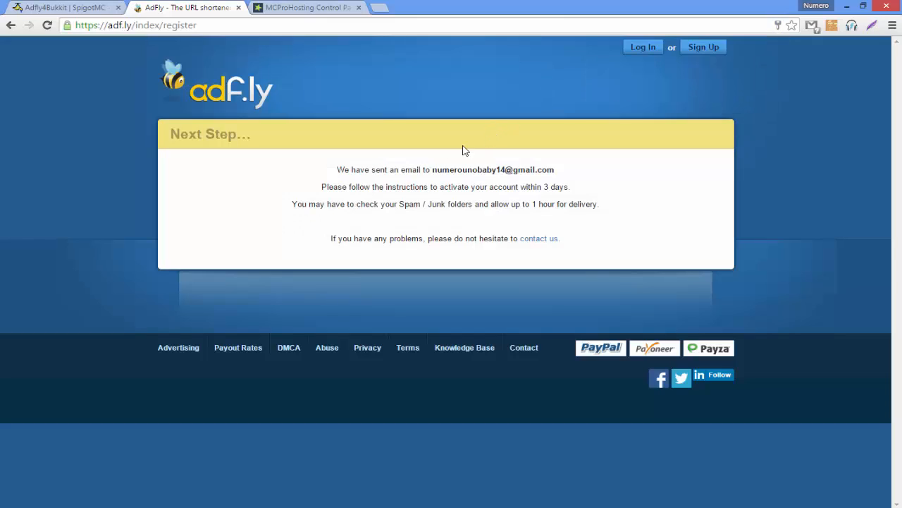
{"action": "mouse_move", "coordinate": [307, 121]}
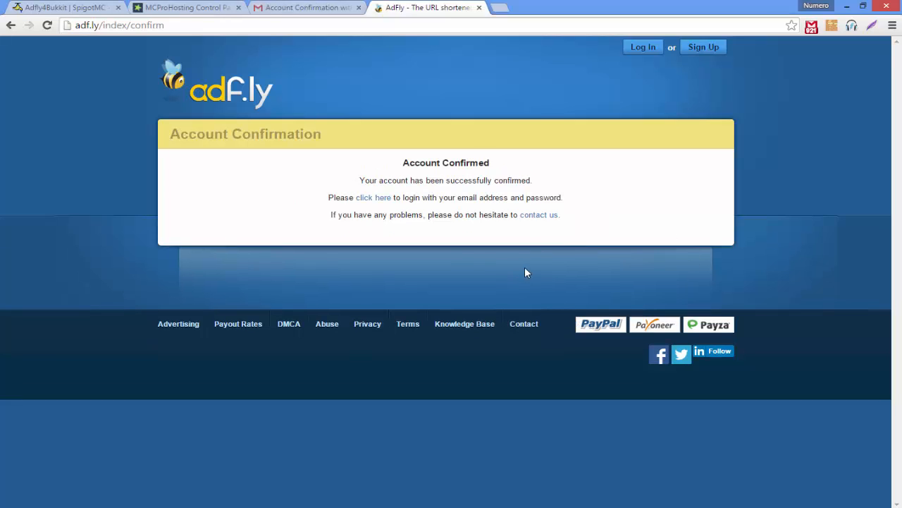
{"action": "left_click", "coordinate": [373, 198]}
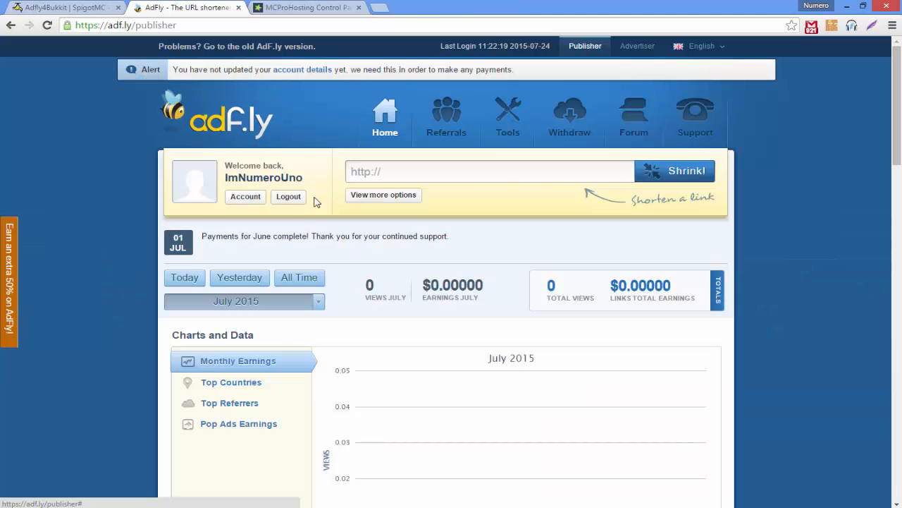
{"action": "mouse_move", "coordinate": [241, 90]}
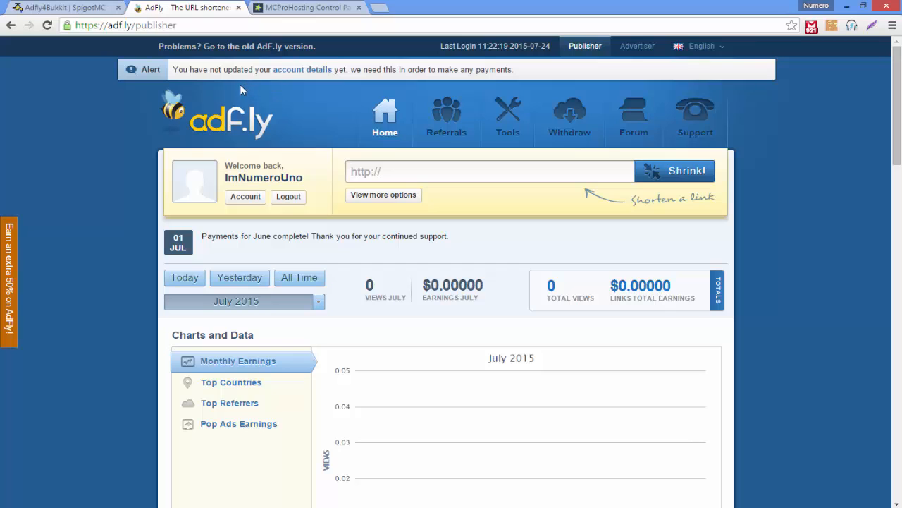
{"action": "mouse_move", "coordinate": [518, 120]}
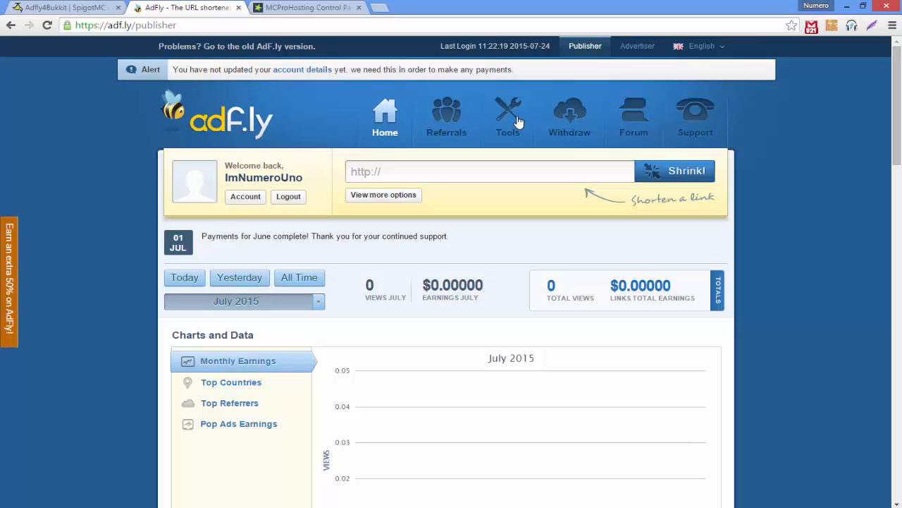
- Go to Tools > API Documentation to reveal the account's API key
{"action": "left_click", "coordinate": [507, 113]}
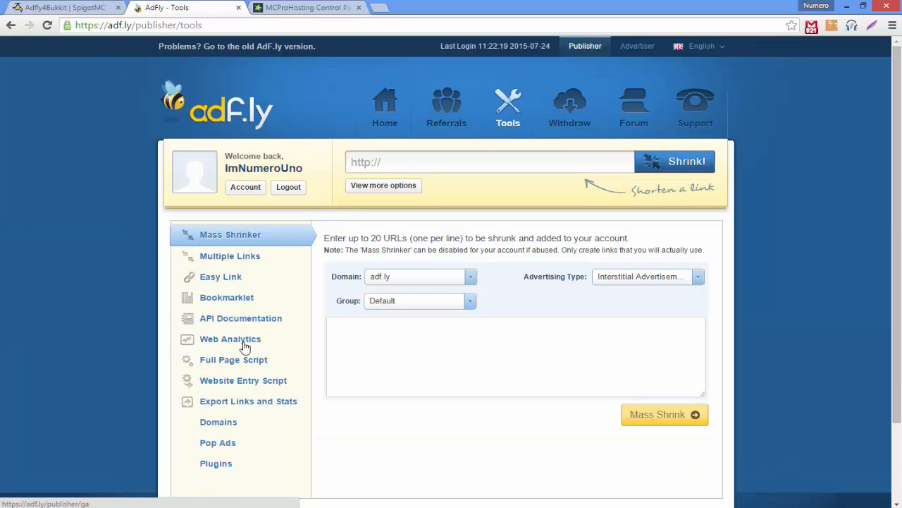
{"action": "left_click", "coordinate": [241, 318]}
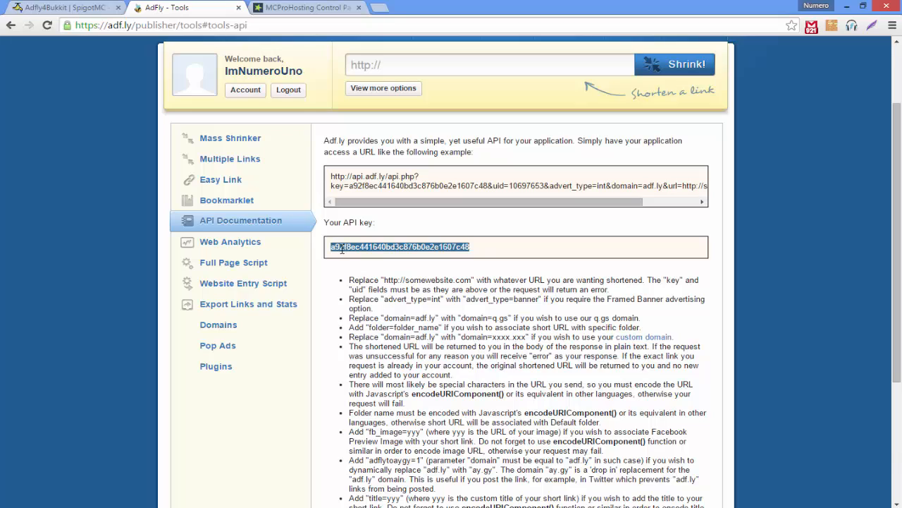
{"action": "mouse_move", "coordinate": [148, 463]}
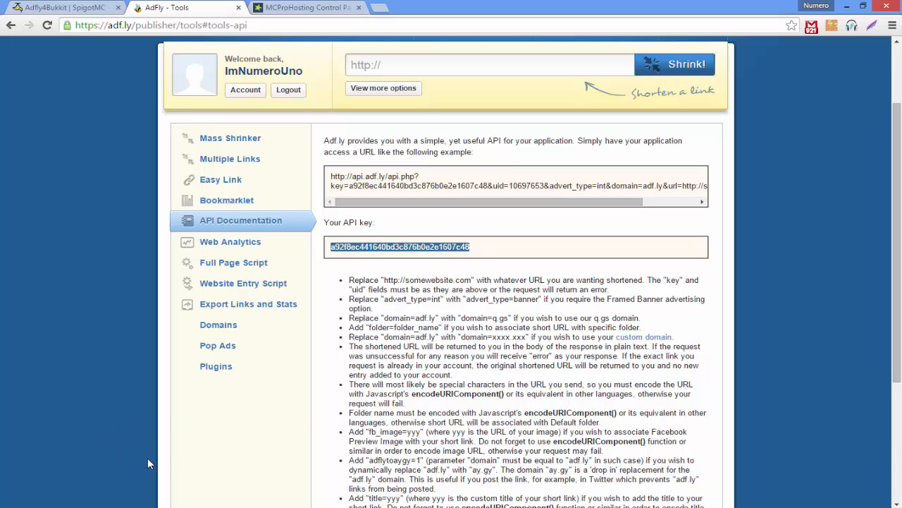
{"action": "mouse_move", "coordinate": [96, 399]}
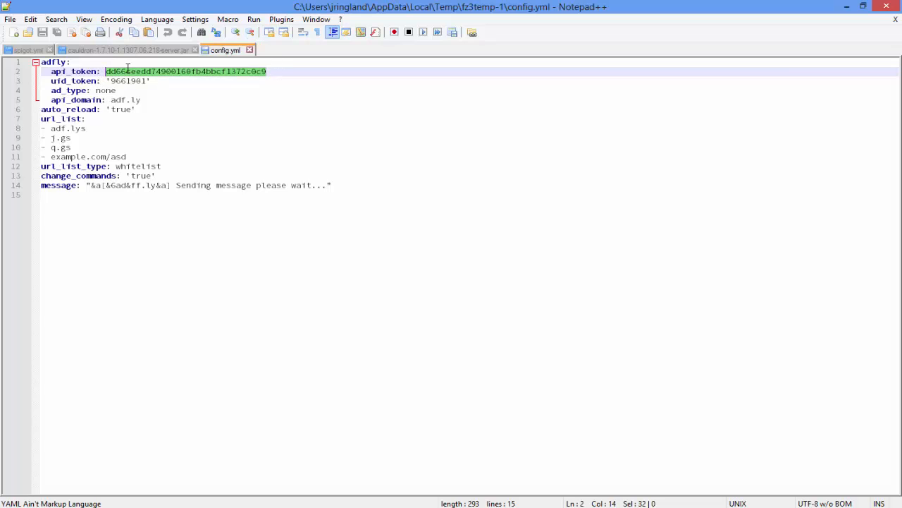
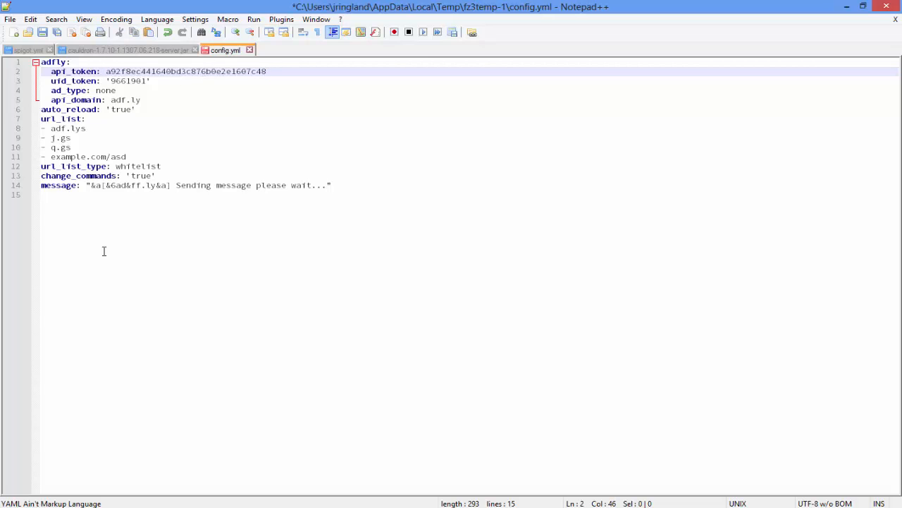
{"action": "mouse_move", "coordinate": [113, 44]}
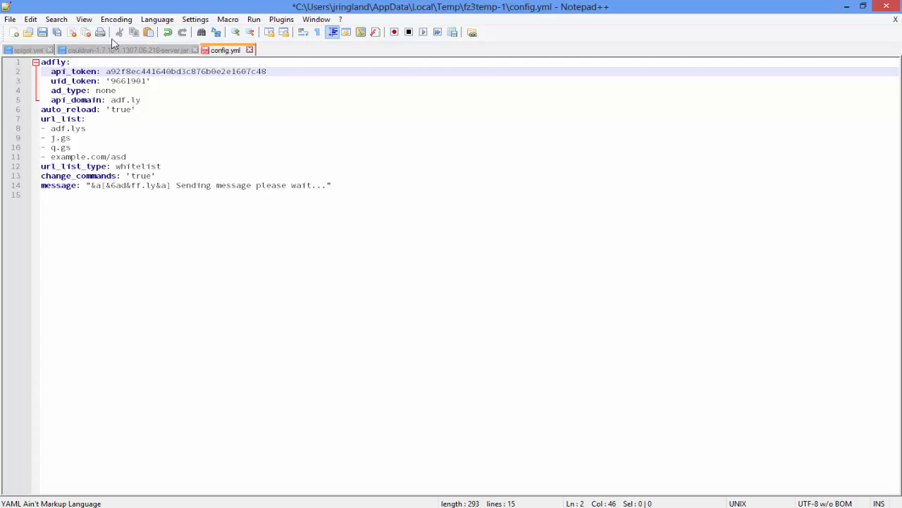
{"action": "left_click", "coordinate": [187, 7]}
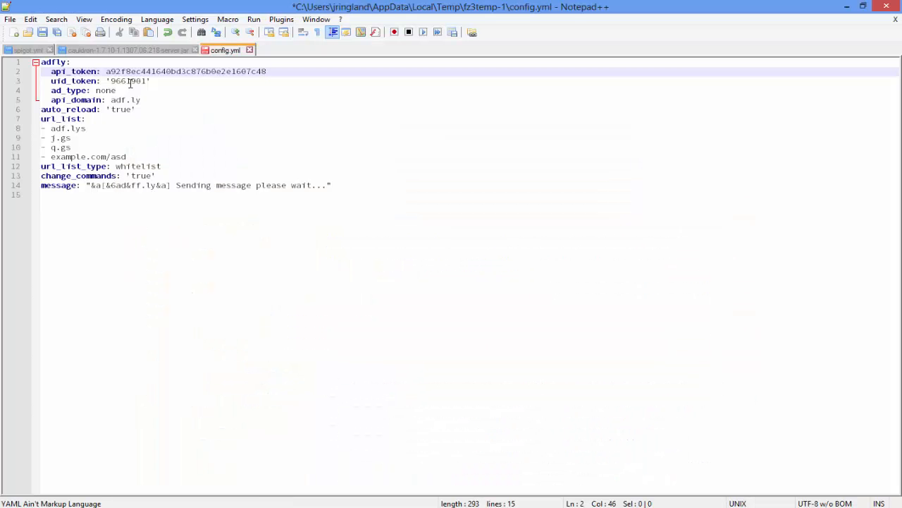
{"action": "left_click", "coordinate": [187, 7]}
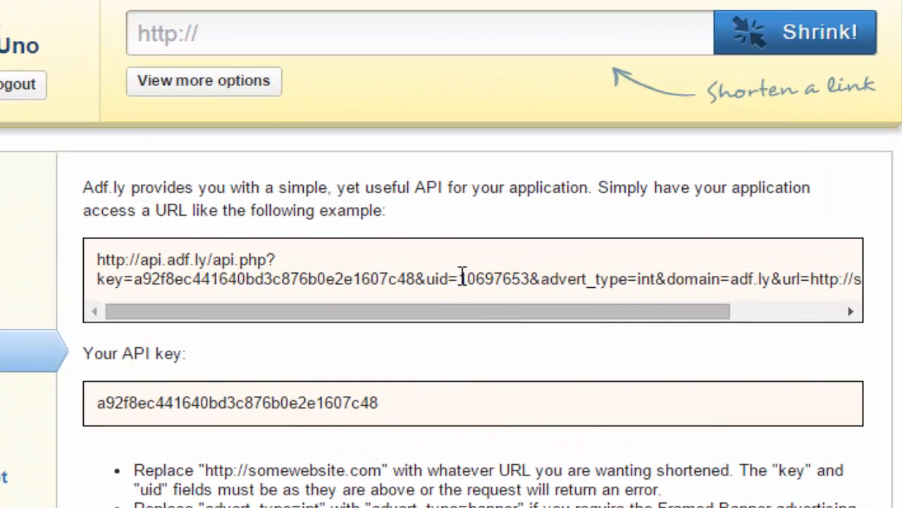
{"action": "double_click", "coordinate": [493, 279]}
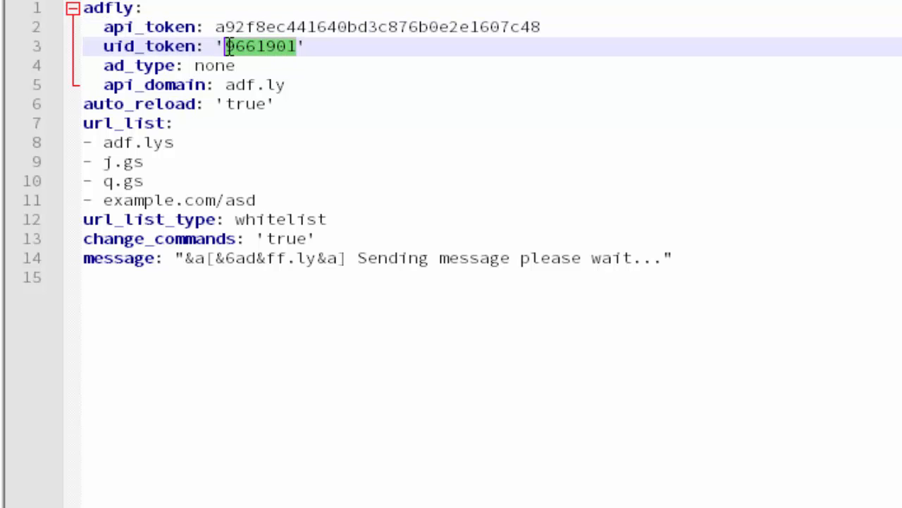
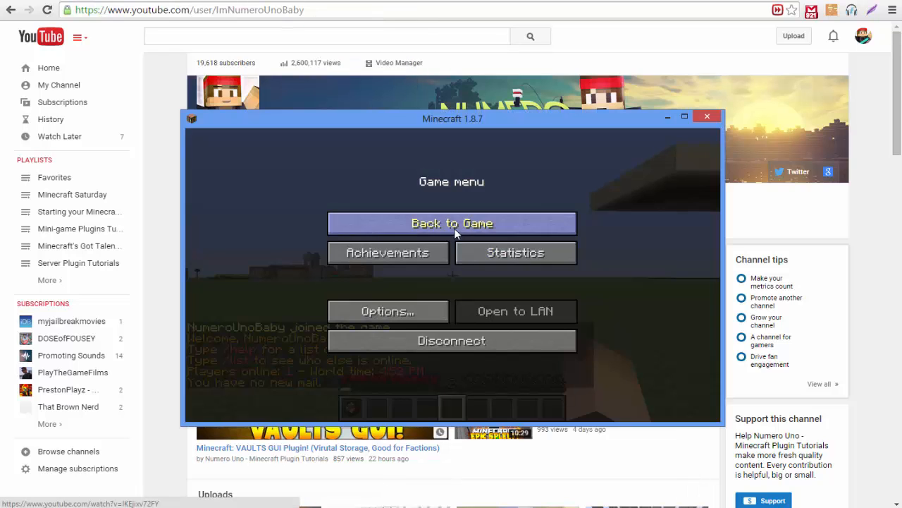
- Return to the game with Back to Game to test a chat link
{"action": "left_click", "coordinate": [451, 223]}
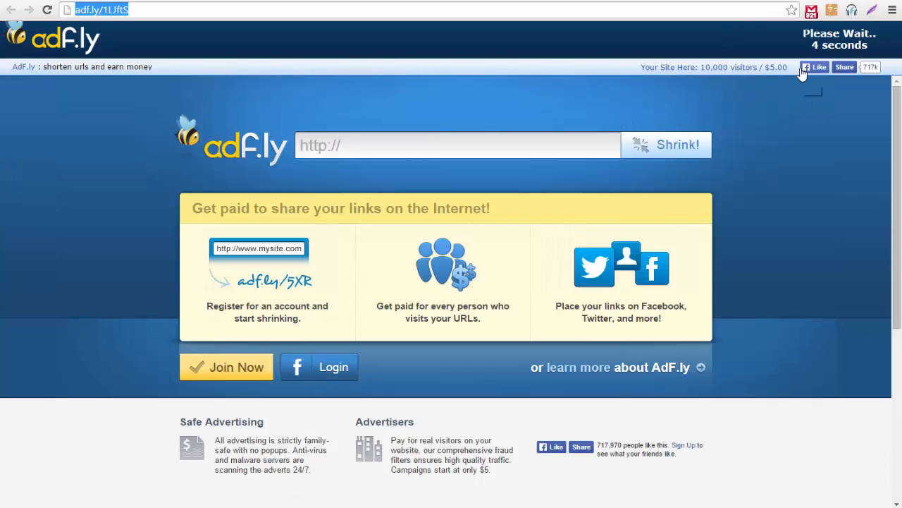
{"action": "mouse_move", "coordinate": [633, 31]}
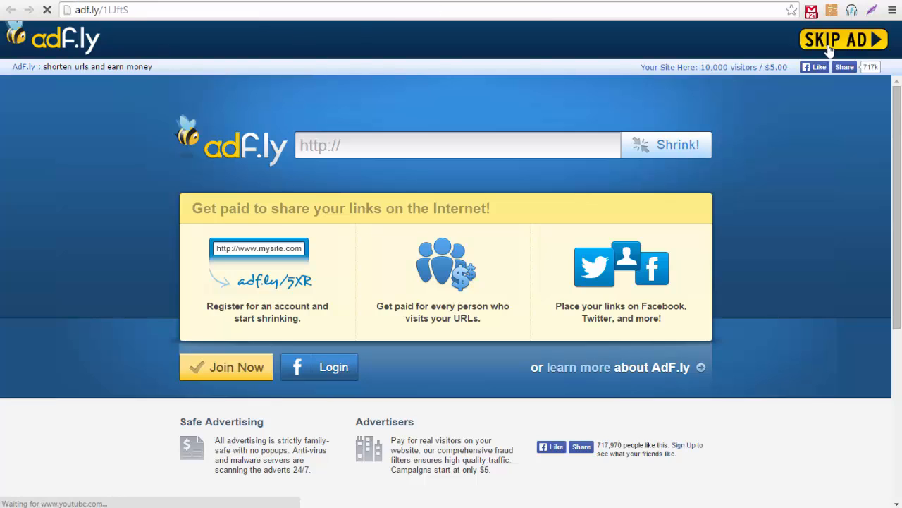
- Skip the ad on adf.ly/1LJftS after the 'Please Wait' timer finishes
{"action": "left_click", "coordinate": [843, 39]}
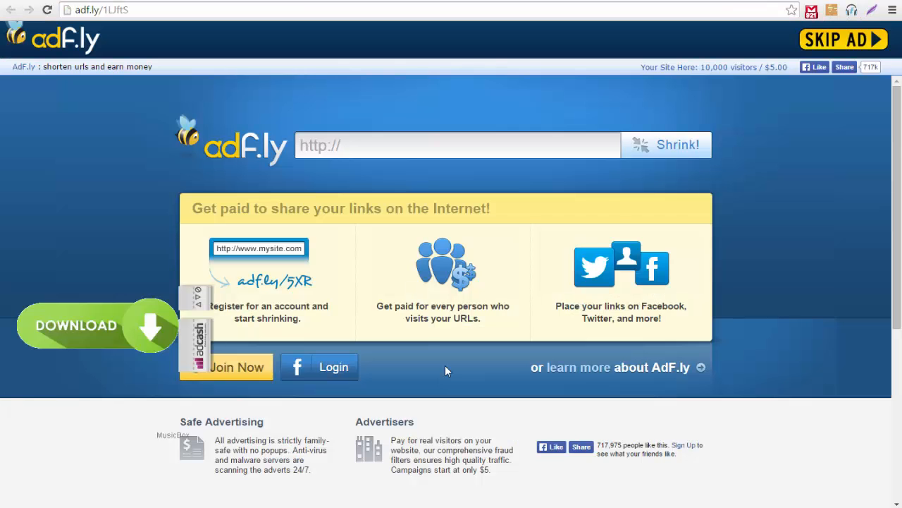
{"action": "mouse_move", "coordinate": [113, 334]}
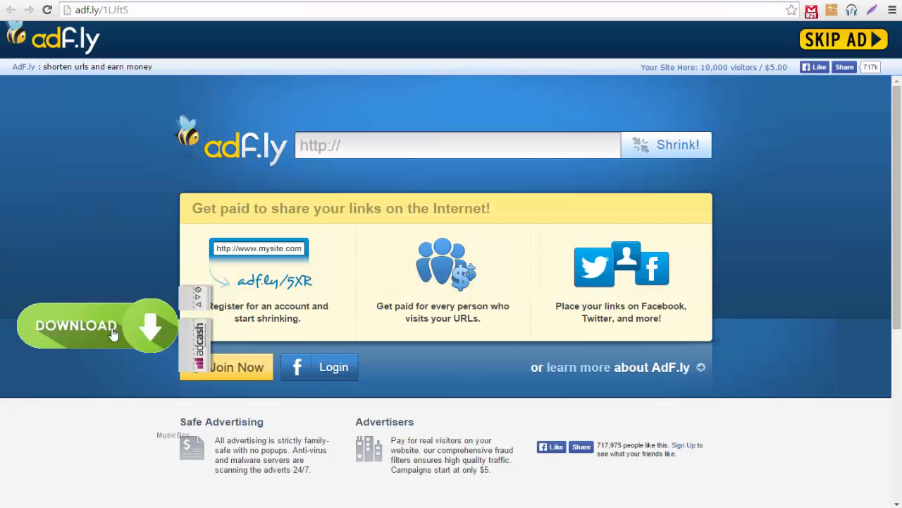
{"action": "mouse_move", "coordinate": [131, 282]}
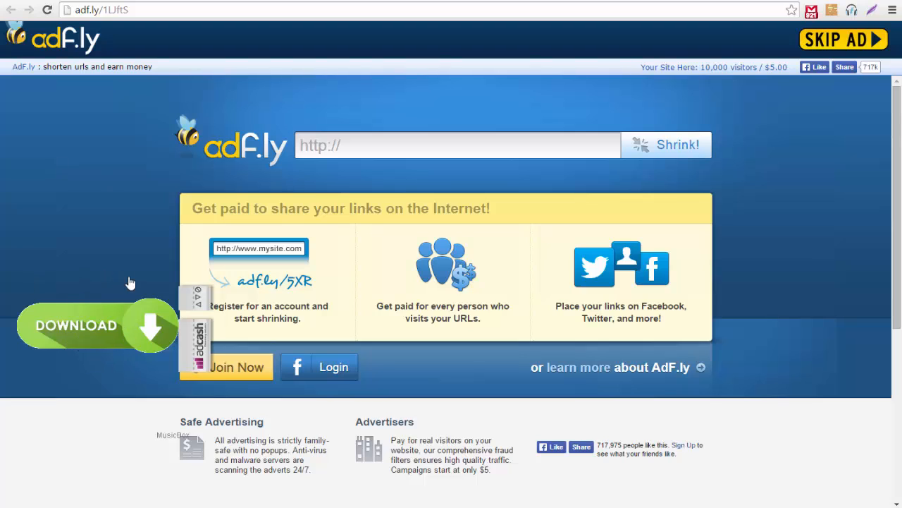
{"action": "mouse_move", "coordinate": [123, 175]}
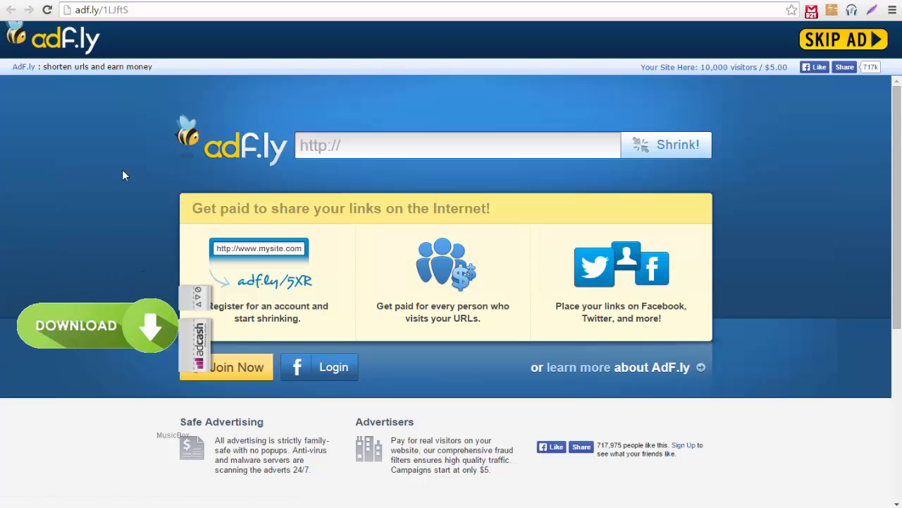
{"action": "mouse_move", "coordinate": [76, 360]}
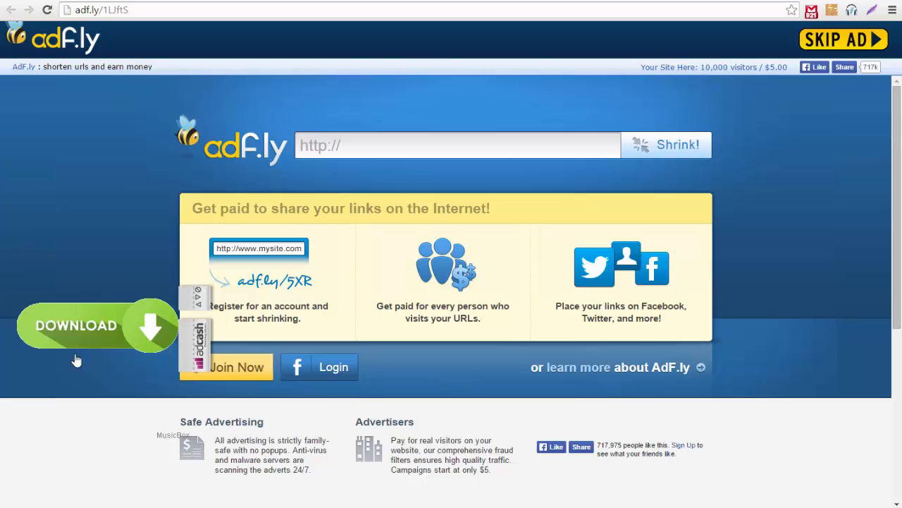
{"action": "left_click", "coordinate": [843, 40]}
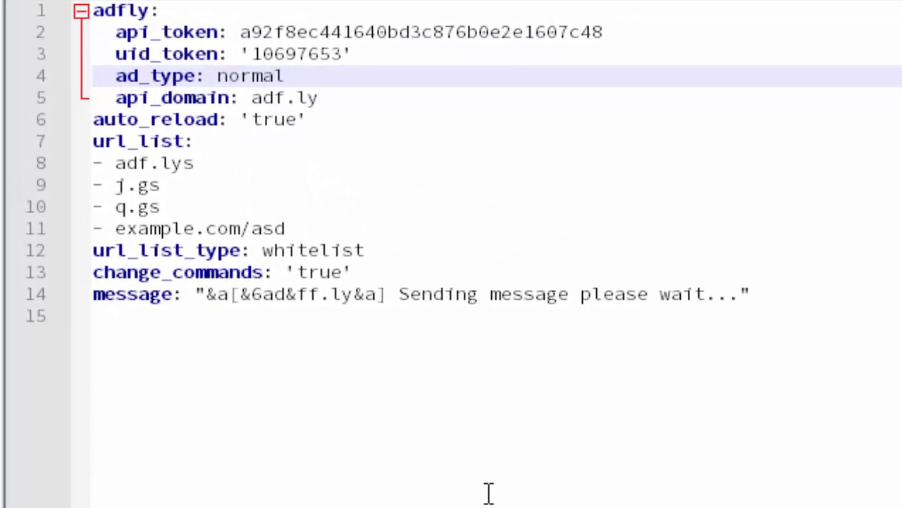
- Replace the ad_type value 'normal' with 'anne' in config.yml
{"action": "double_click", "coordinate": [248, 75]}
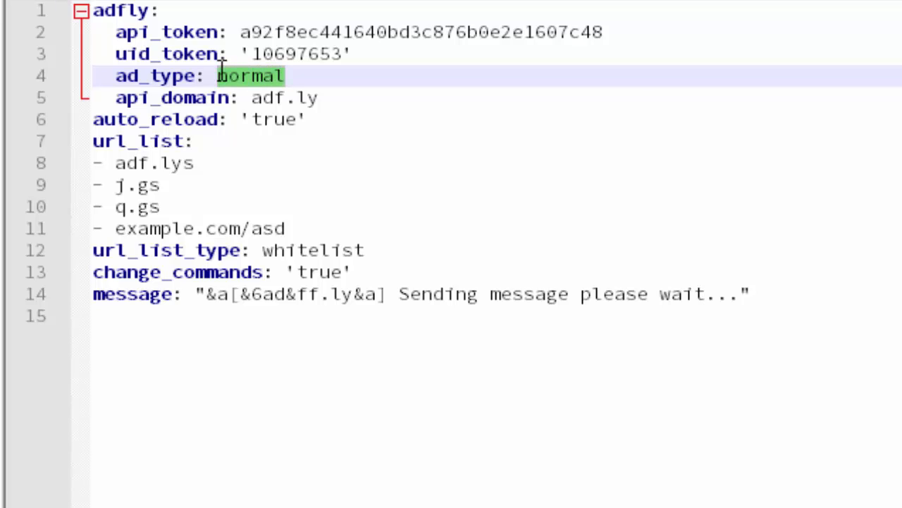
{"action": "type", "text": "anne"}
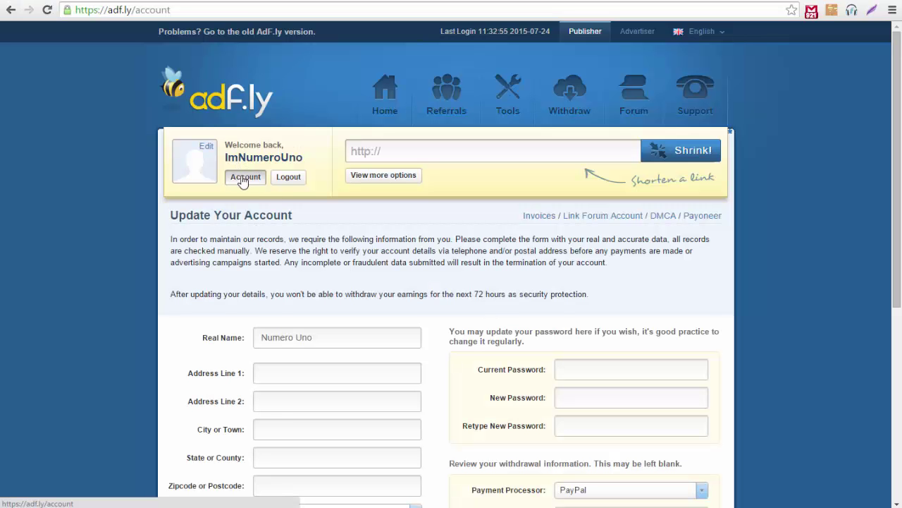
- Select PayPal as Payment Processor and move into the Withdrawal Account field
{"action": "scroll", "scroll_direction": "down", "scroll_amount": 3}
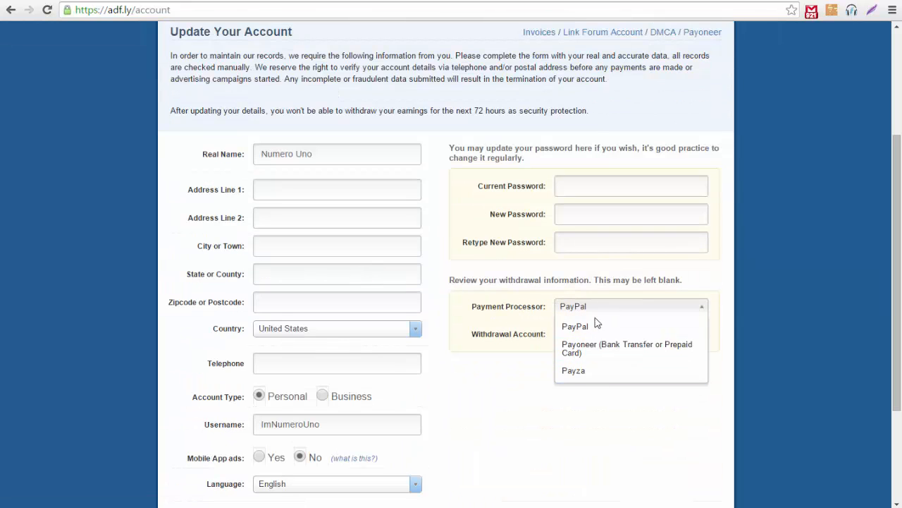
{"action": "left_click", "coordinate": [574, 325]}
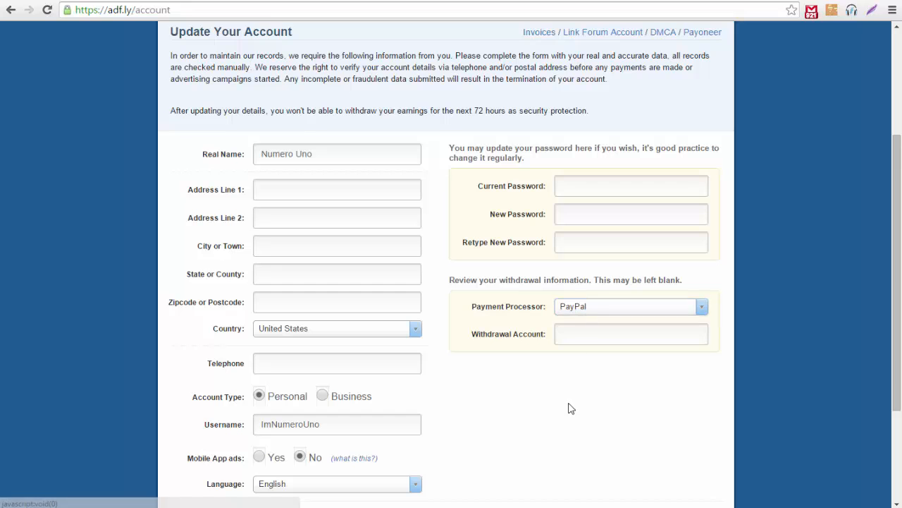
{"action": "left_click", "coordinate": [631, 334]}
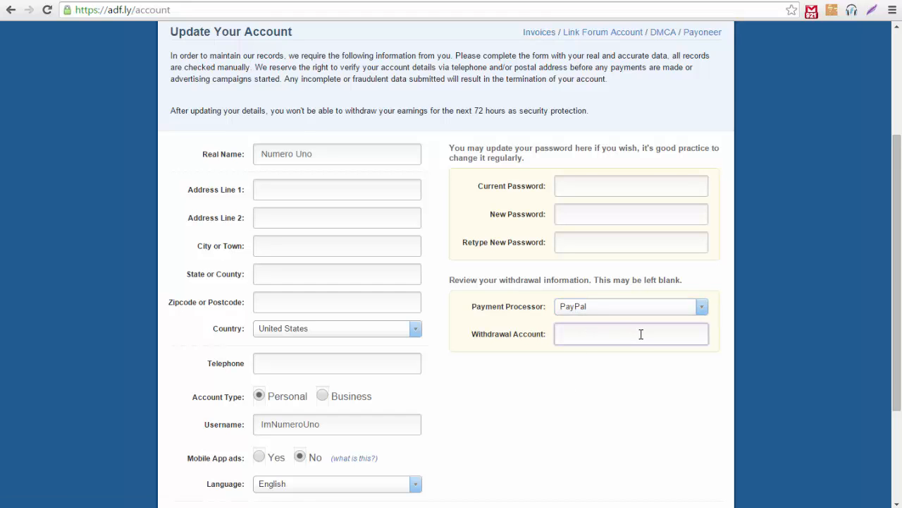
{"action": "scroll", "scroll_direction": "up", "scroll_amount": 3}
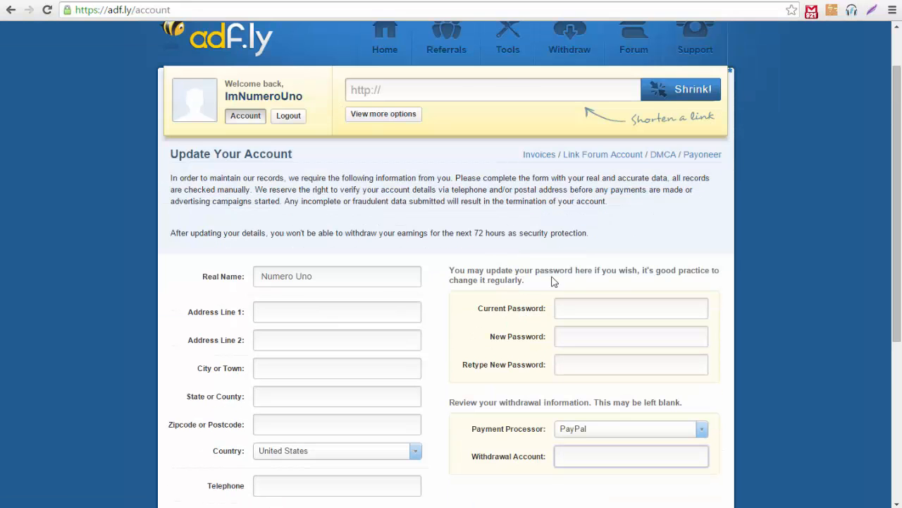
{"action": "scroll", "scroll_direction": "down", "scroll_amount": 3}
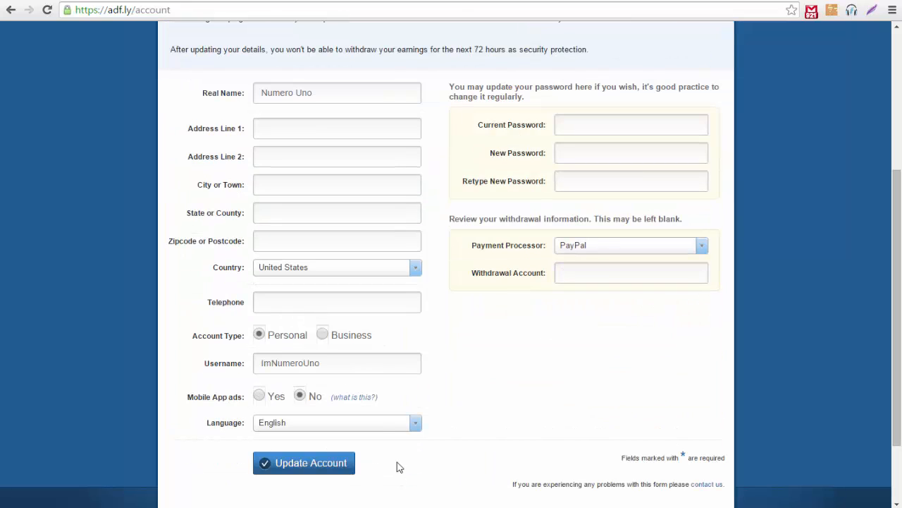
{"action": "scroll", "scroll_direction": "up", "scroll_amount": 3}
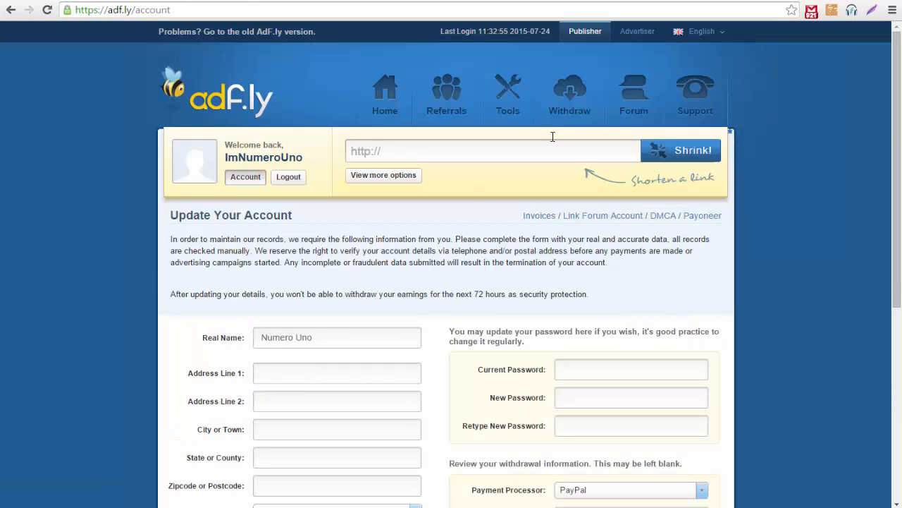
{"action": "left_click", "coordinate": [698, 31]}
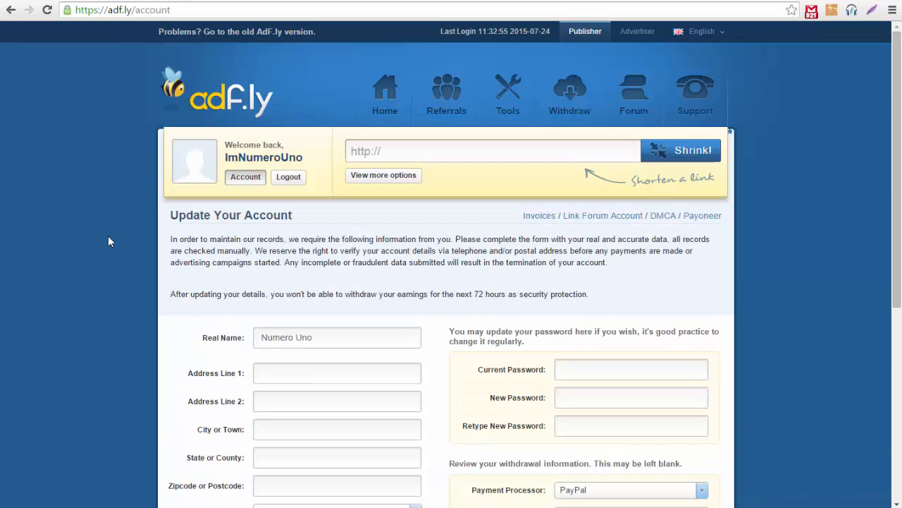
{"action": "mouse_move", "coordinate": [85, 238]}
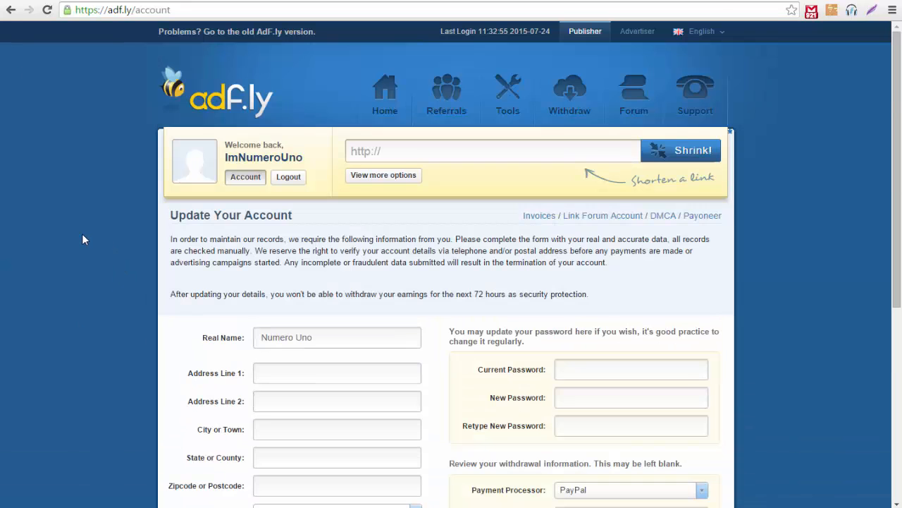